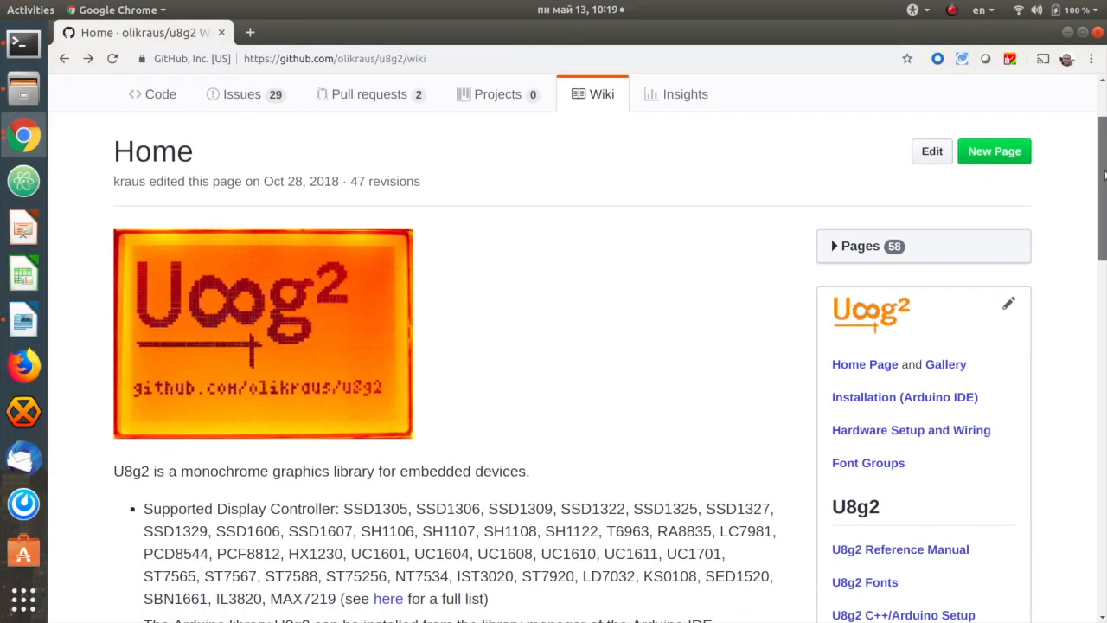
# Scroll through the U8g2 font name and pixel-height lists, then return to the Arduino IDE sketch.
pyautogui.scroll(-3)
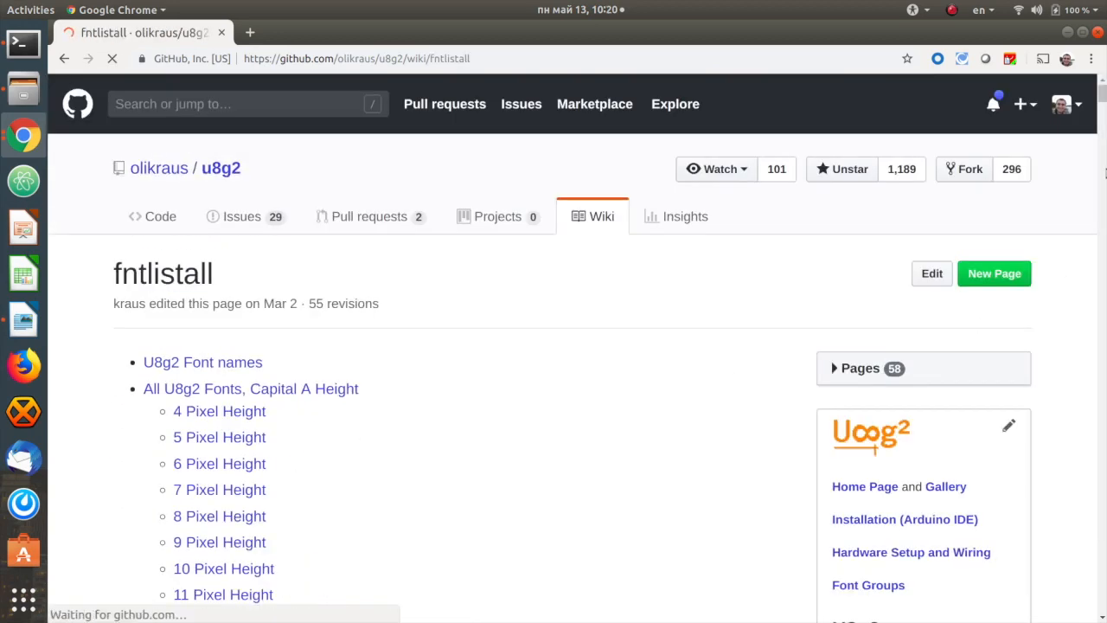
pyautogui.scroll(-3)
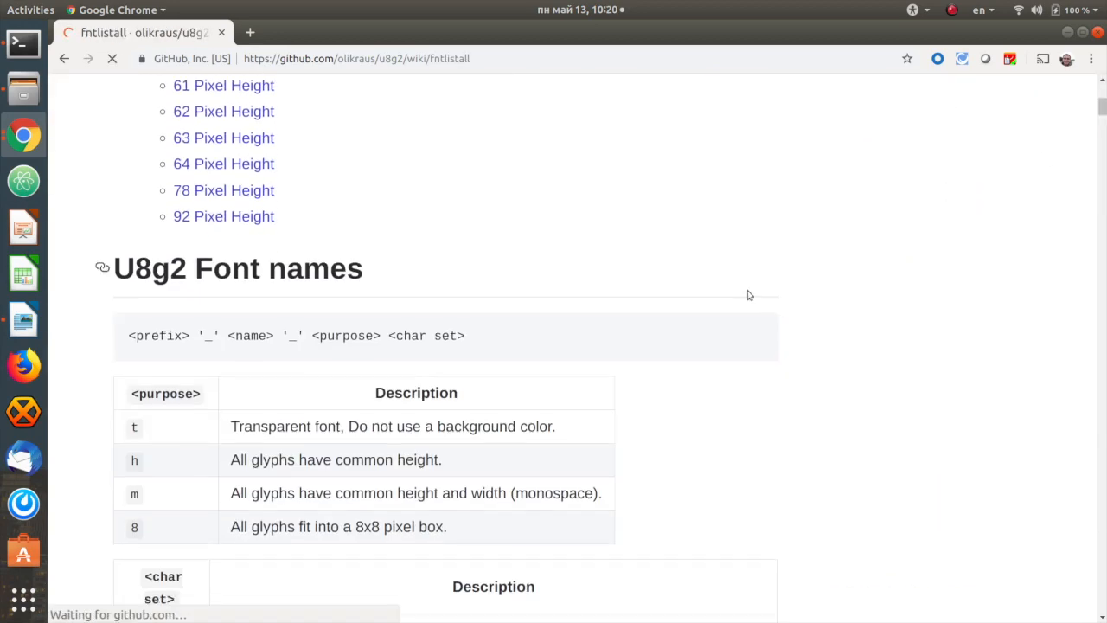
pyautogui.scroll(3)
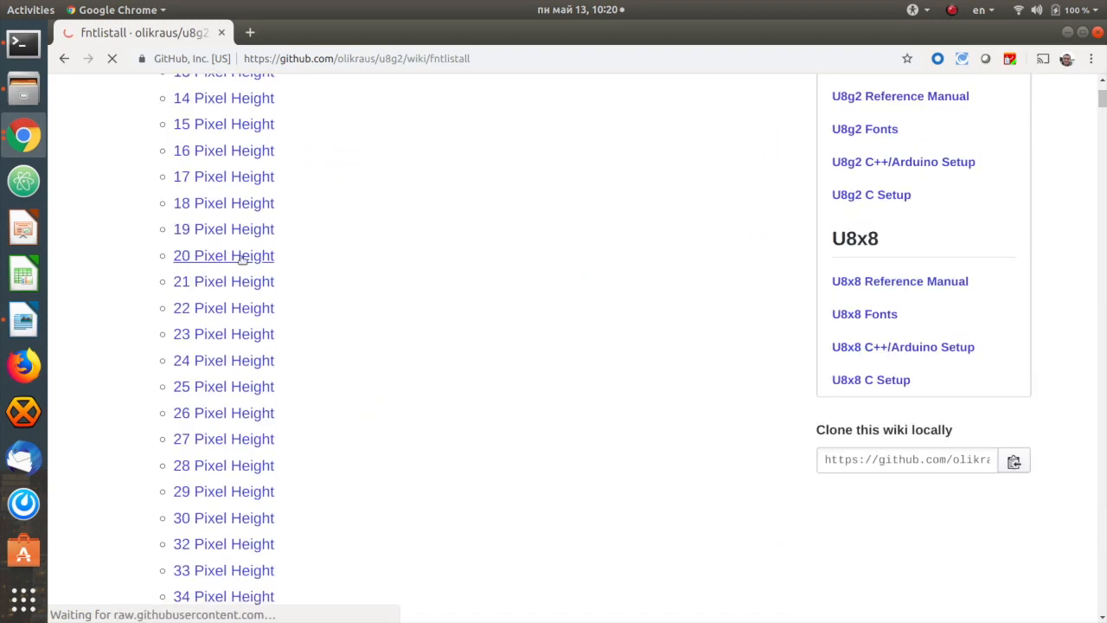
pyautogui.click(223, 256)
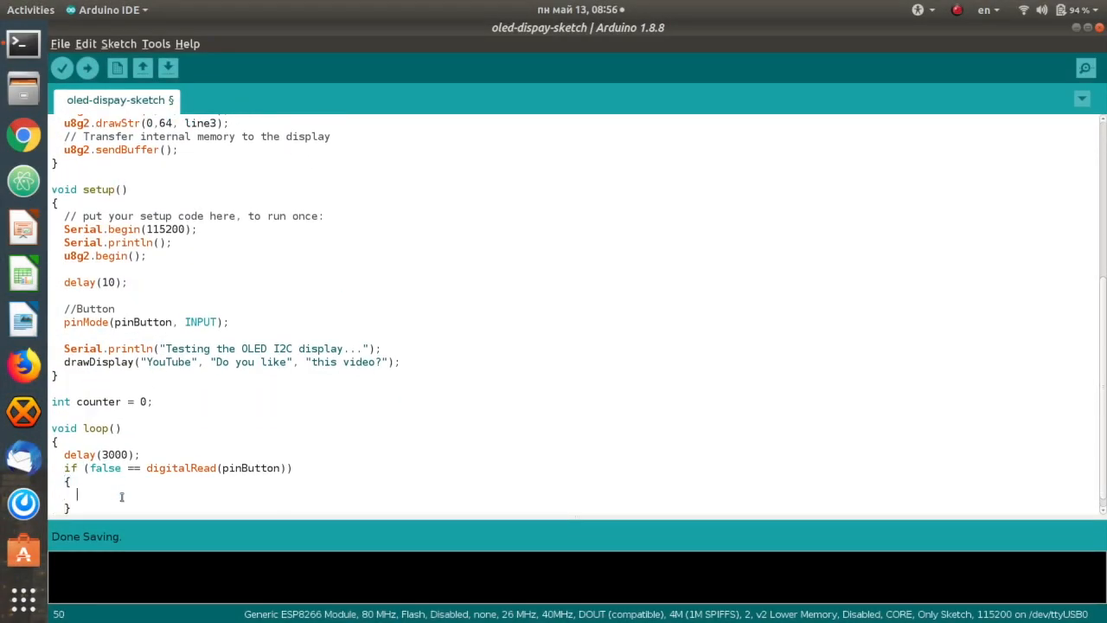
# Write the button and limit branches: print 'Resetting the counter...' and draw 'BUTTON'/'LIMIT' 'Resetting...' screens.
pyautogui.write('Serial.println("Resetting the counter...");')
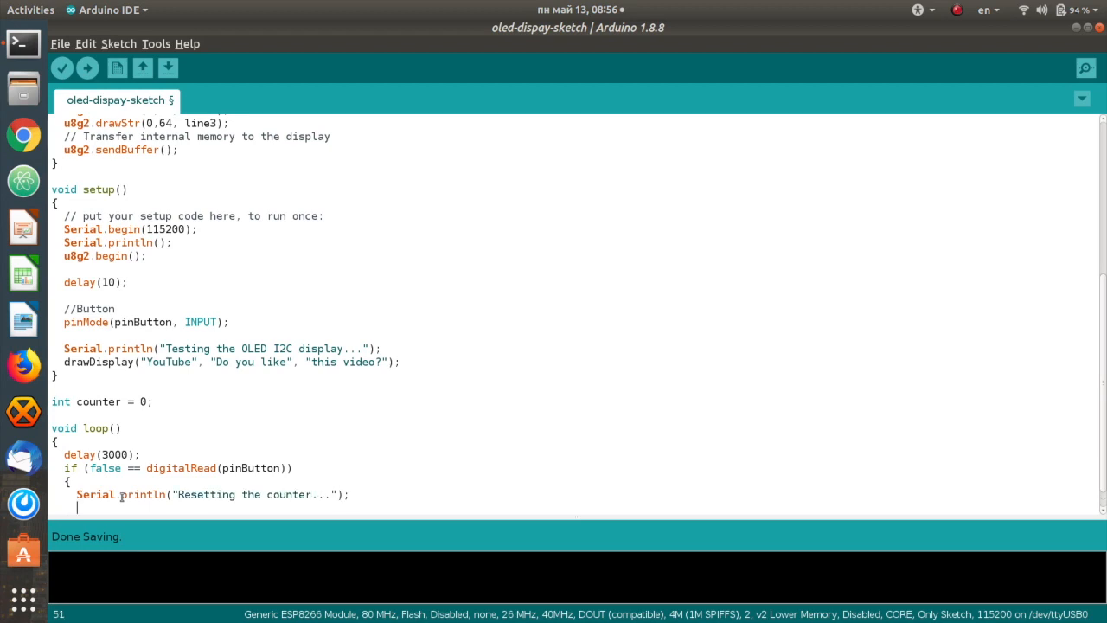
pyautogui.write('drawDisplay("BUTTON", "Resetting...", "Counter: 0");')
pyautogui.write('drwa')
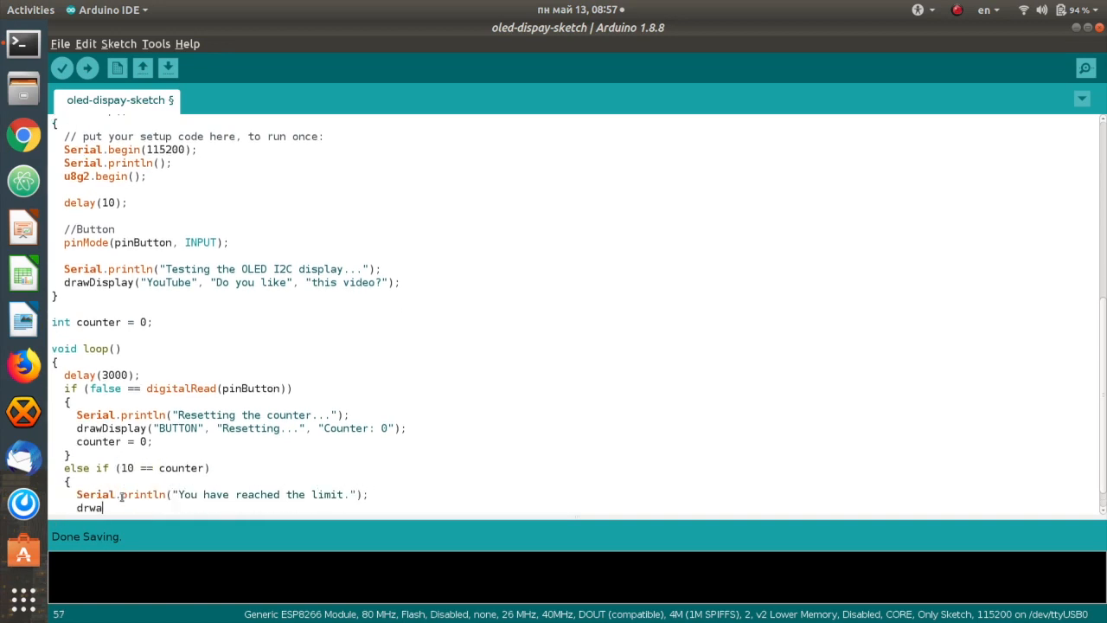
pyautogui.write('Display("LIMIT", "Resetting...", "Counter: 0");')
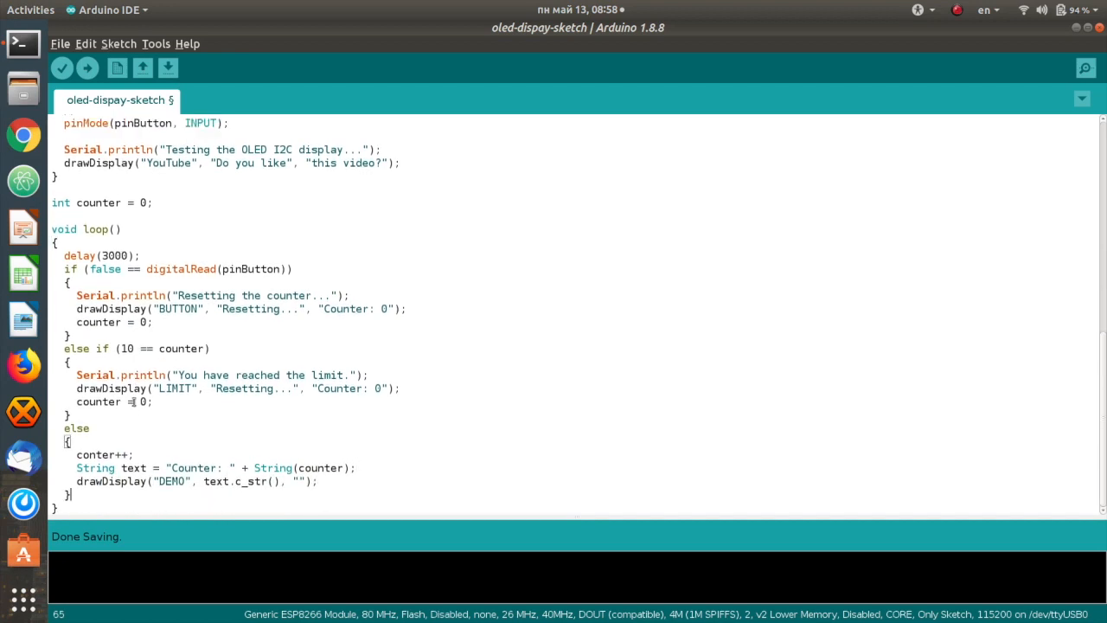
# Verify that the finished sketch compiles and review the code.
pyautogui.click(62, 67)
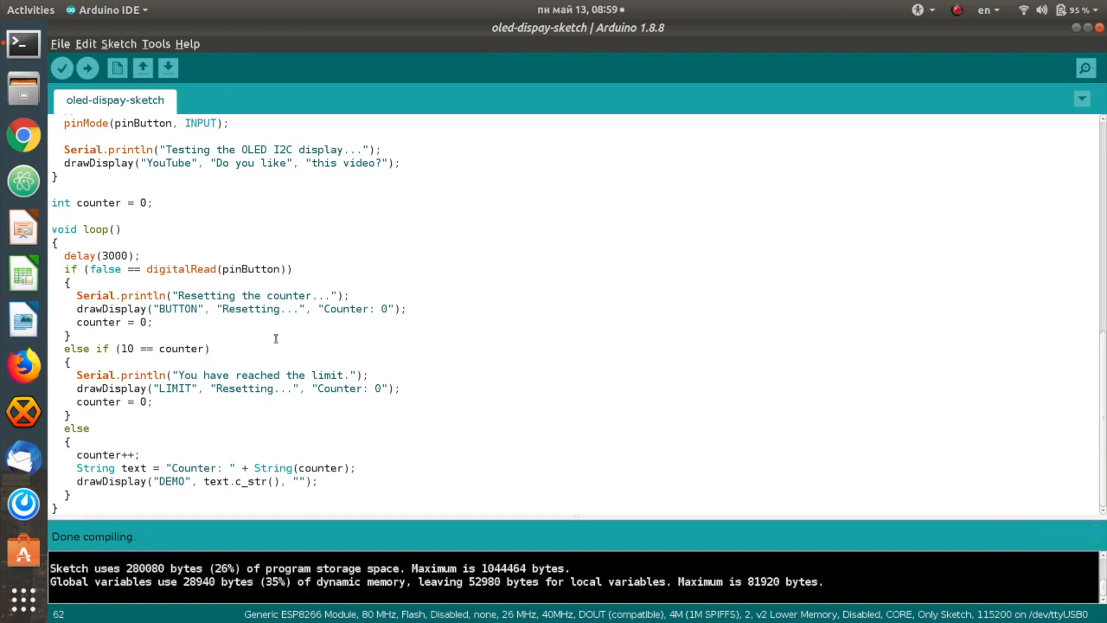
pyautogui.scroll(3)
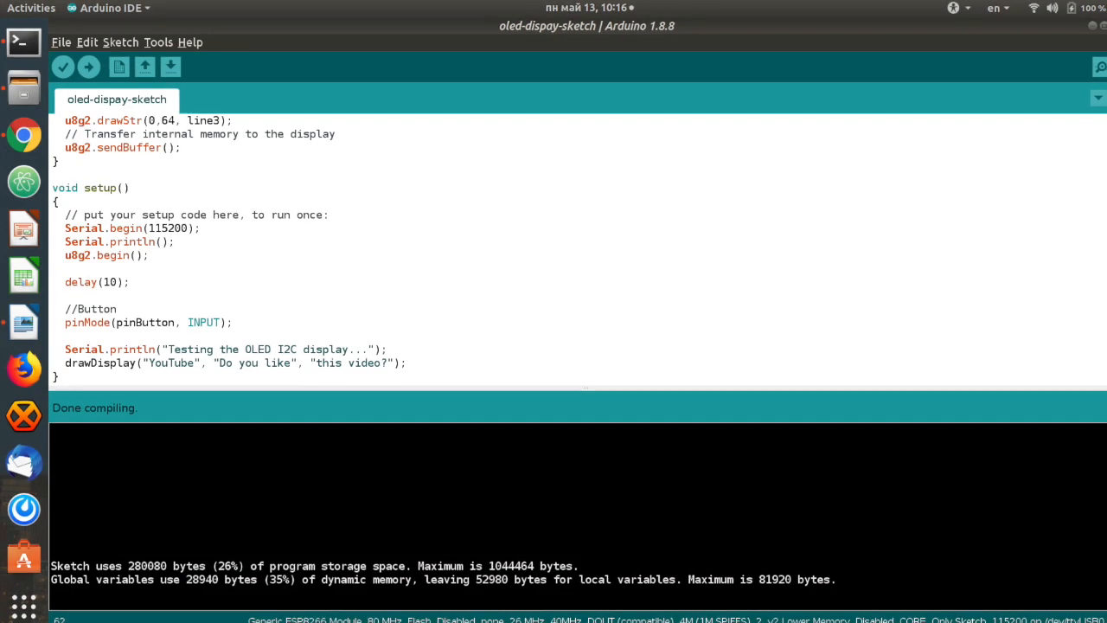